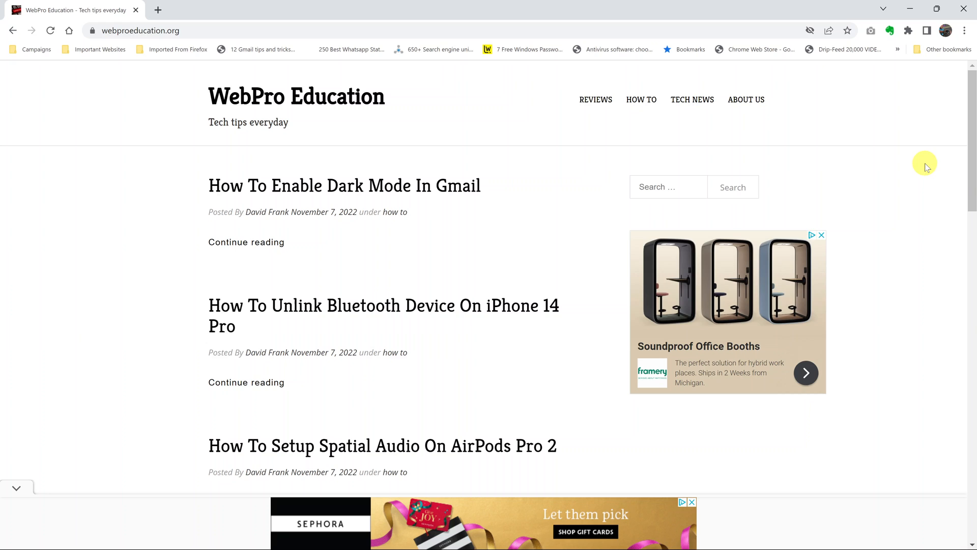
mouse_move(224, 52)
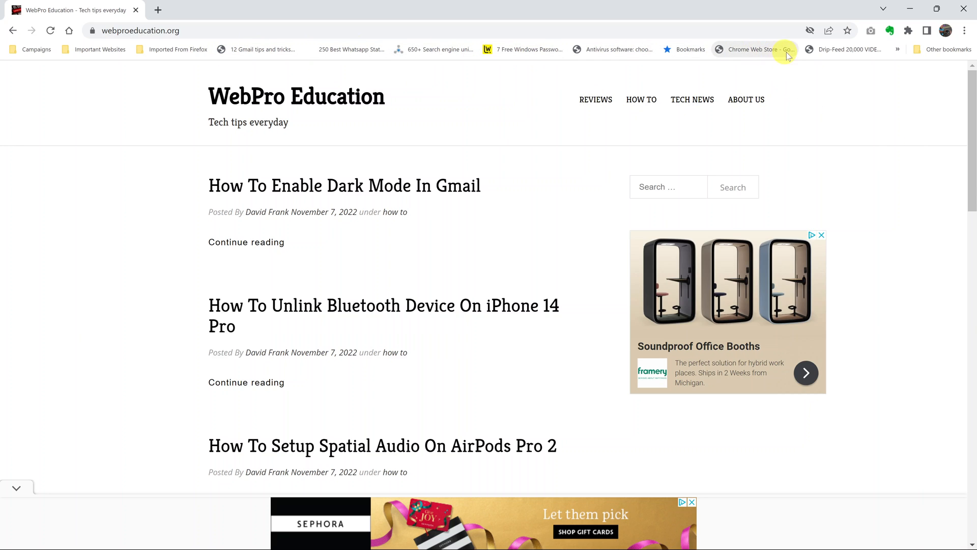
mouse_move(818, 145)
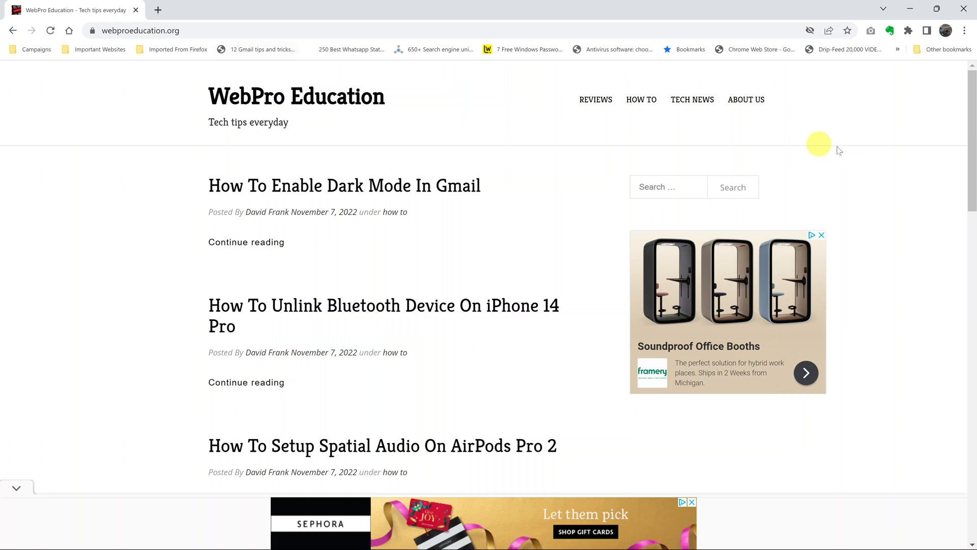
mouse_move(946, 111)
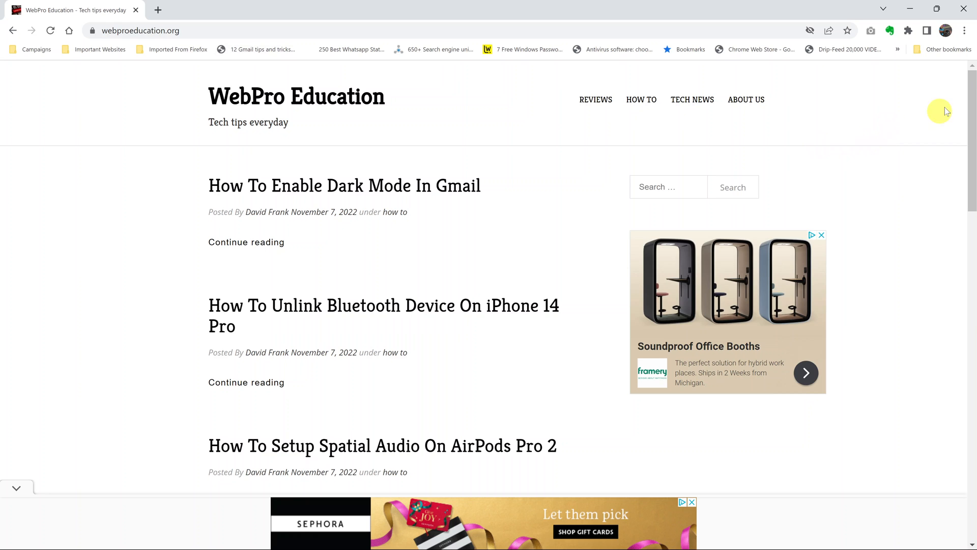
Step: Uncheck Show bookmarks bar from the three-dot menu's Bookmarks submenu
left_click(965, 29)
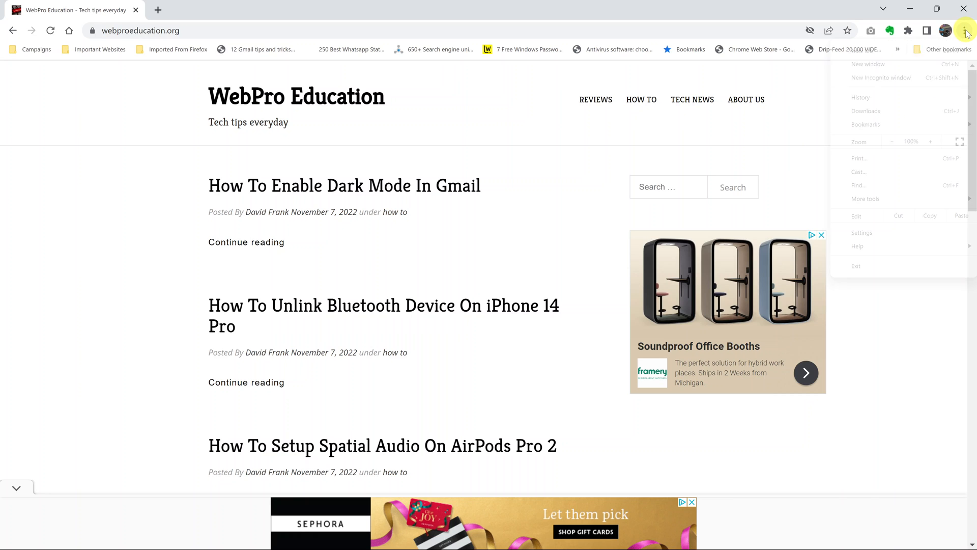
left_click(865, 124)
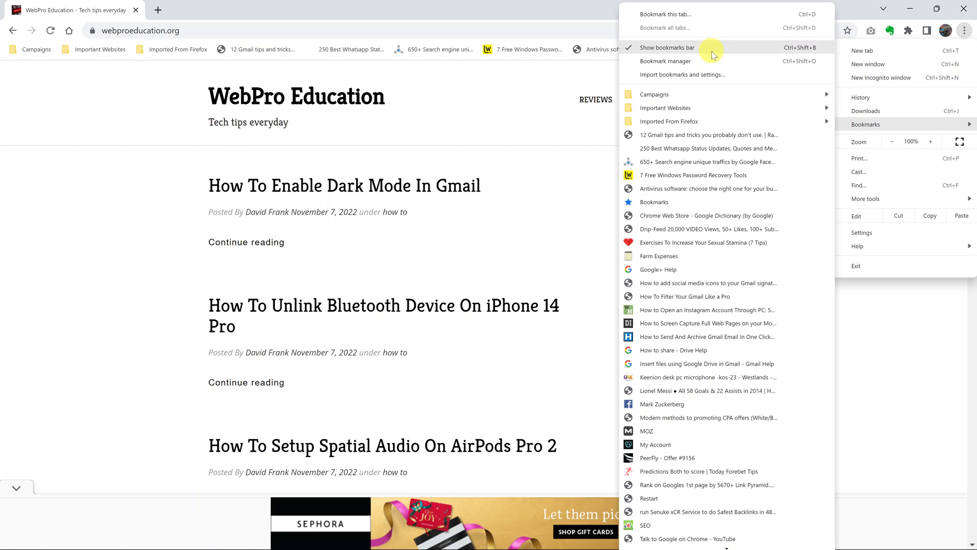
mouse_move(700, 51)
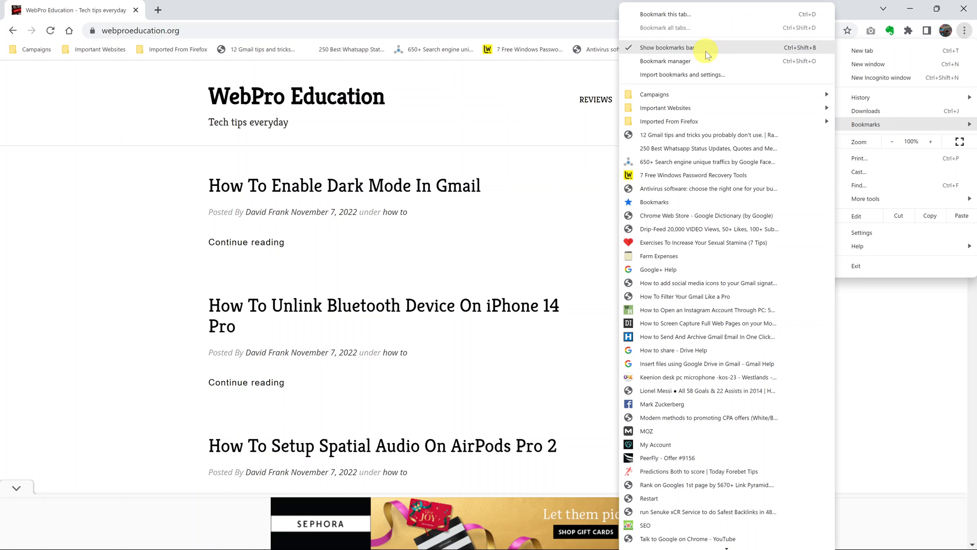
mouse_move(633, 46)
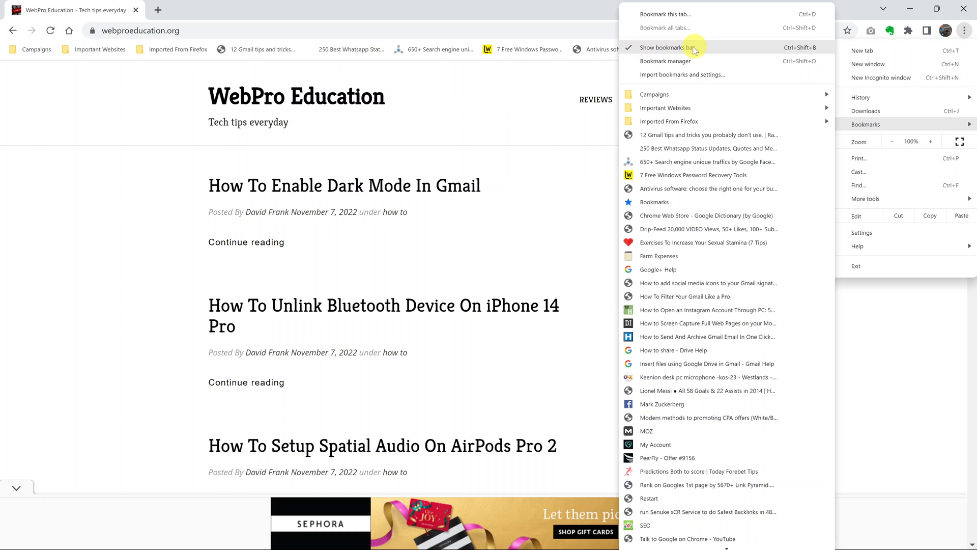
mouse_move(669, 50)
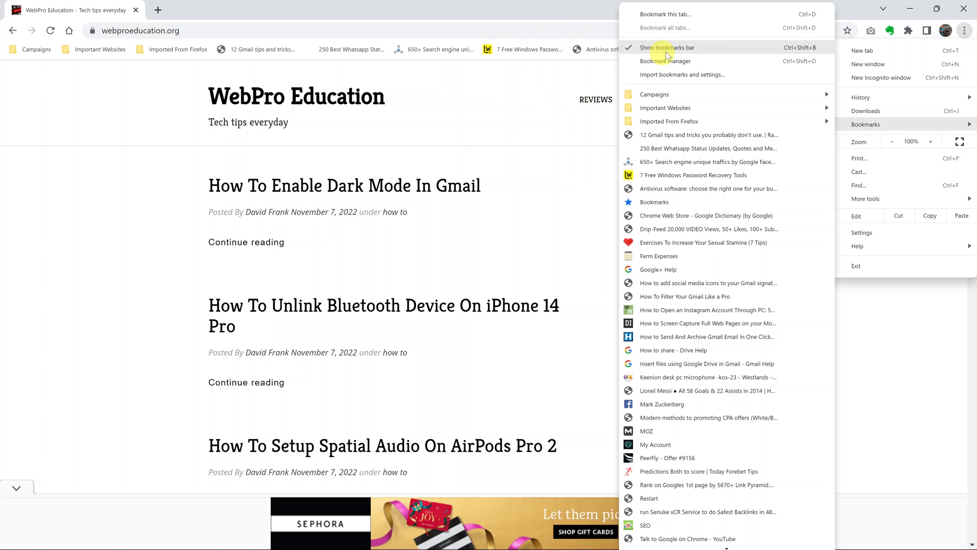
left_click(668, 47)
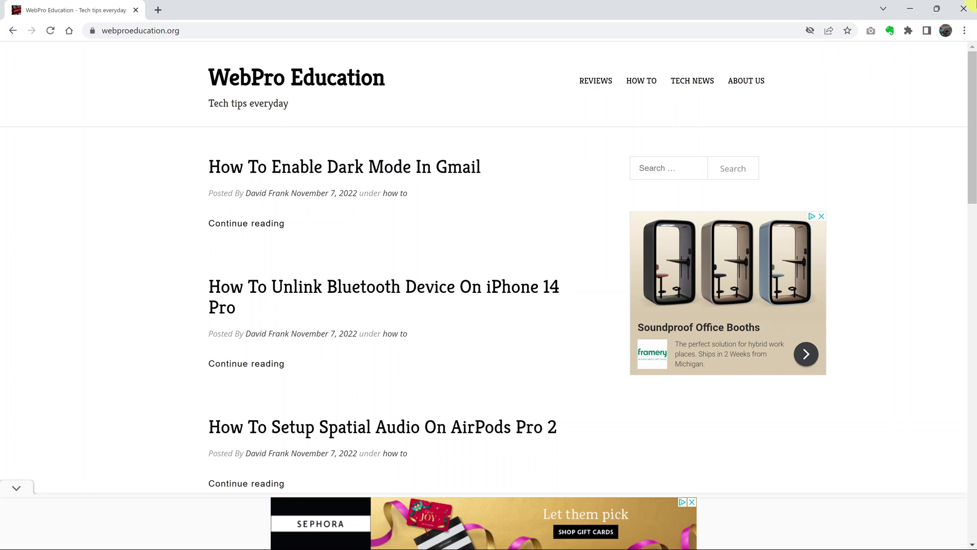
Step: Reopen the Bookmarks submenu, now listing Show bookmarks bar as unchecked
left_click(964, 30)
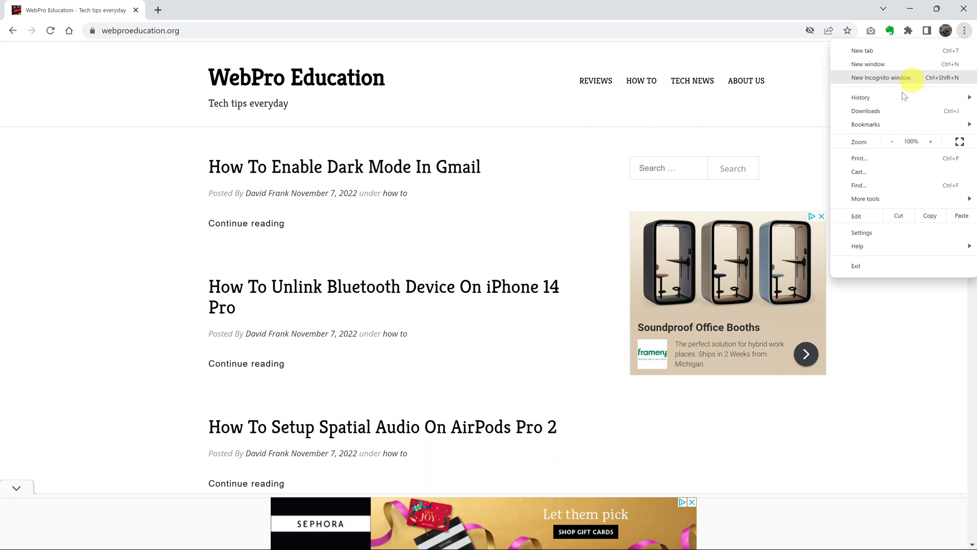
left_click(865, 124)
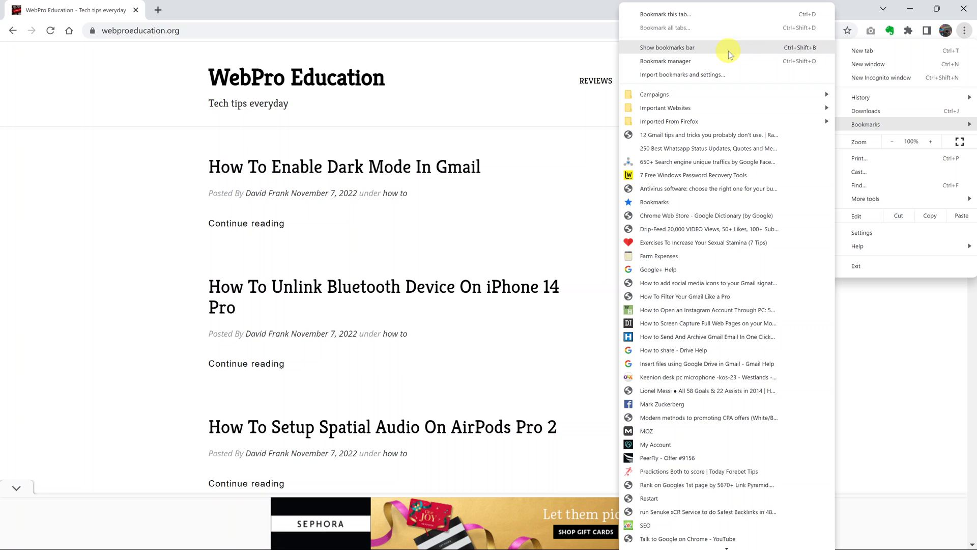
mouse_move(635, 47)
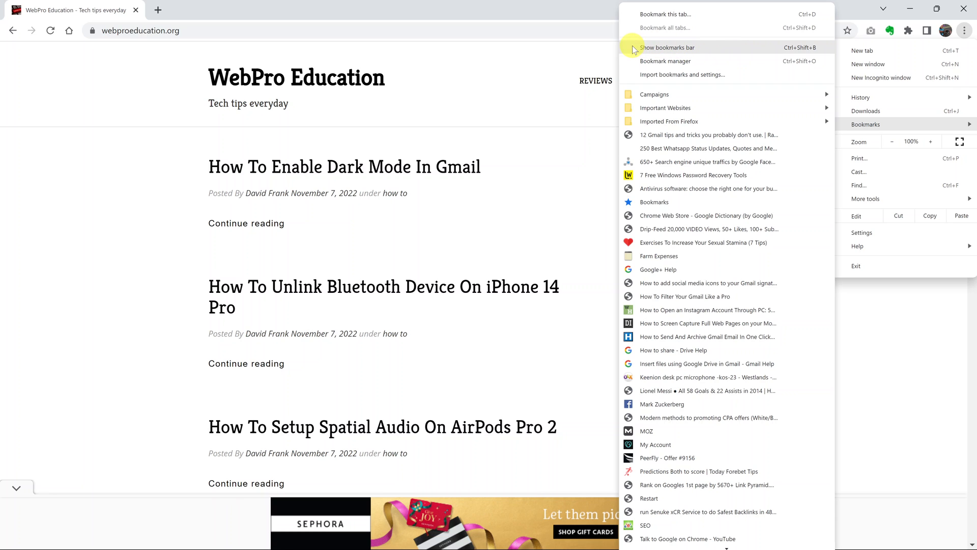
mouse_move(716, 46)
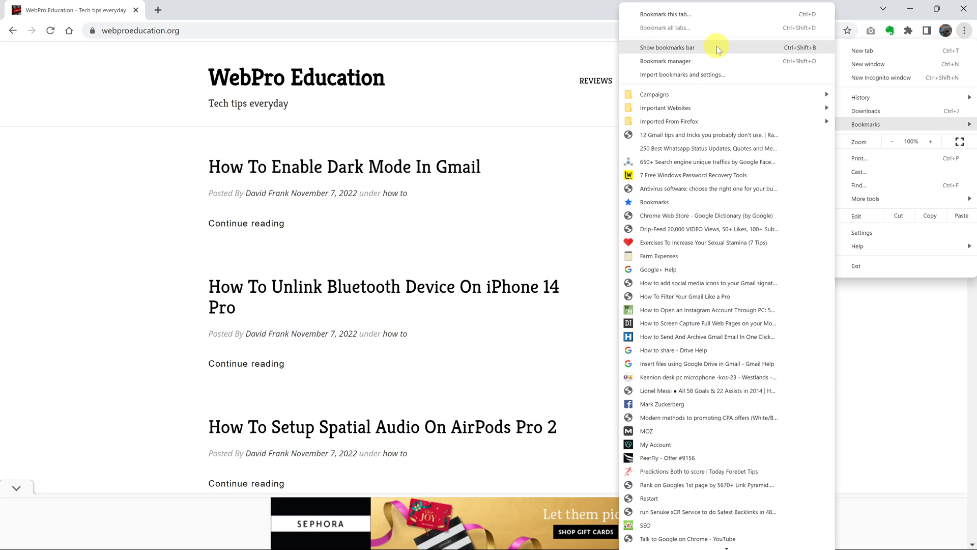
Step: Re-enable Show bookmarks bar so the saved bookmarks reappear under the address bar
left_click(673, 47)
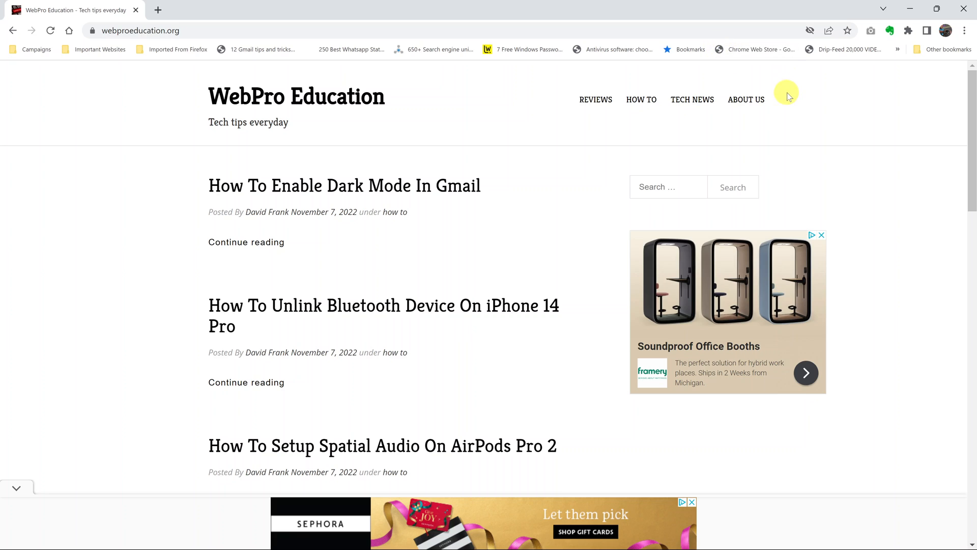
mouse_move(847, 110)
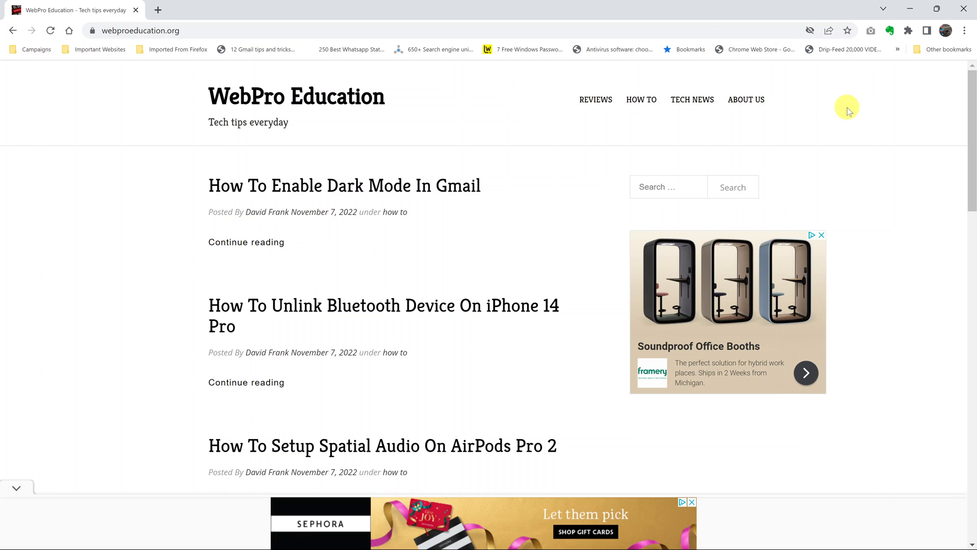
mouse_move(872, 92)
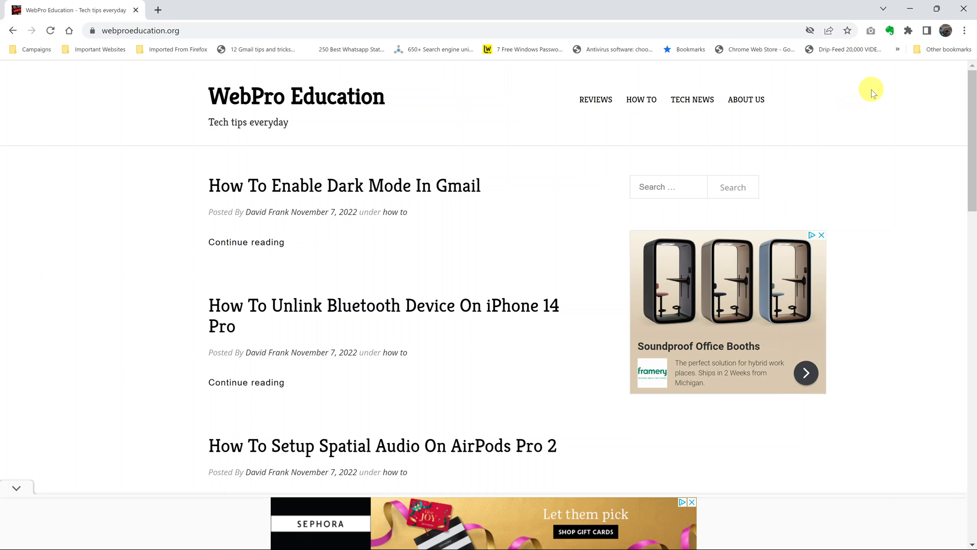
mouse_move(881, 98)
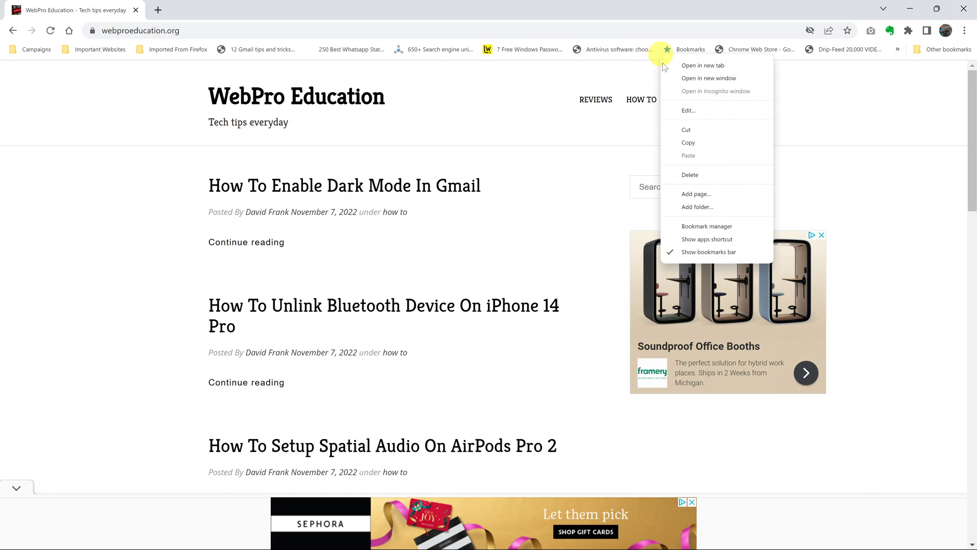
mouse_move(725, 252)
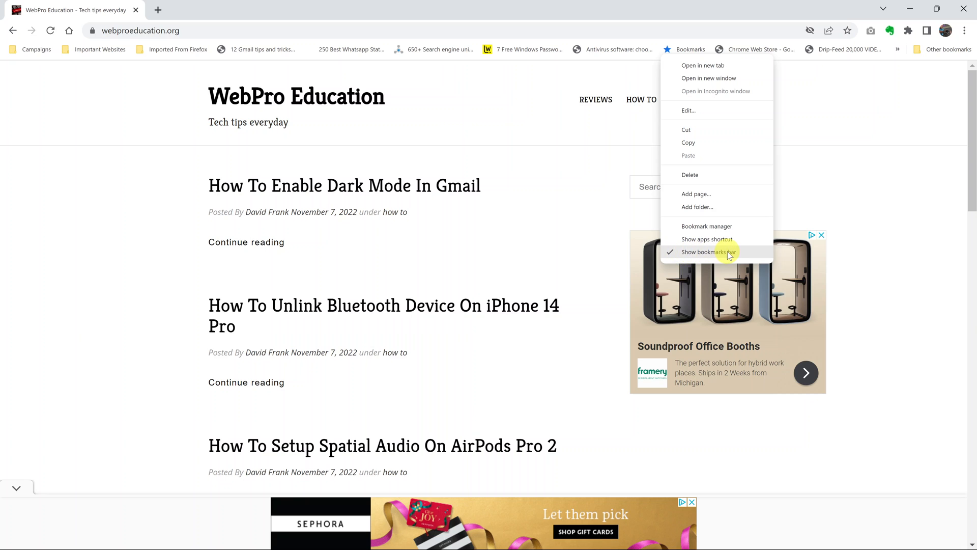
Step: Uncheck Show bookmarks bar from a bookmark's right-click menu on the bar itself
left_click(708, 252)
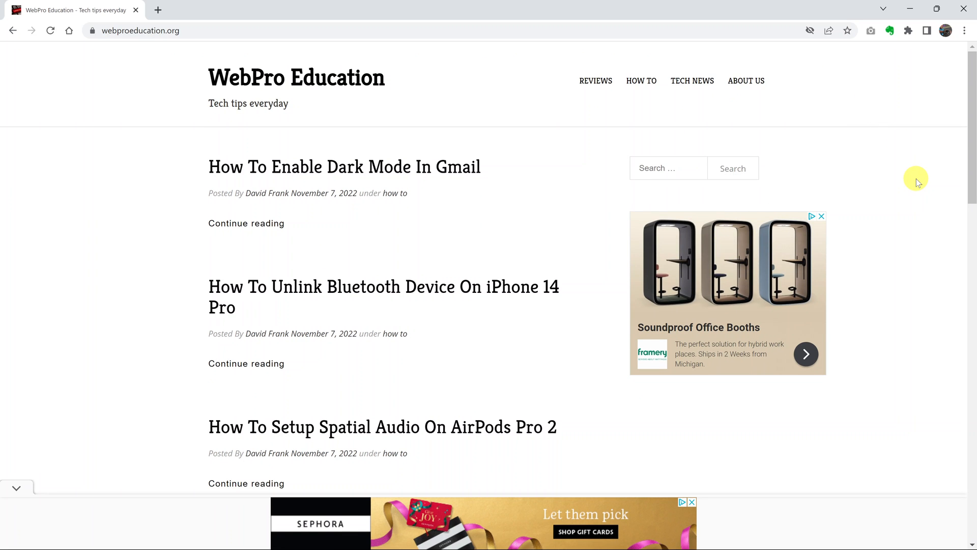